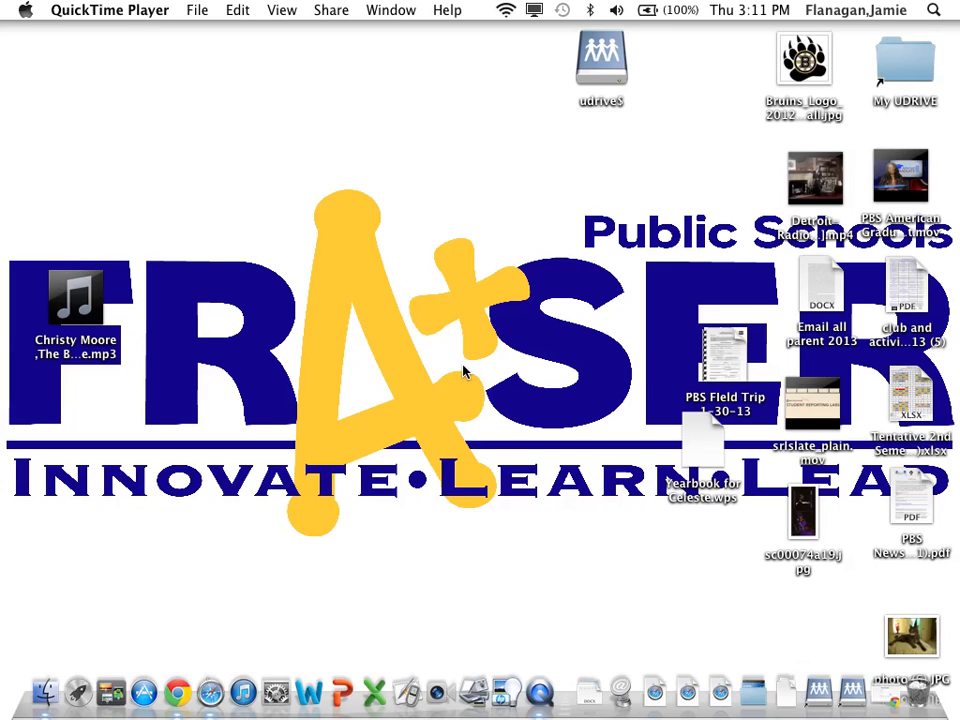
{"action": "mouse_move", "coordinate": [528, 418]}
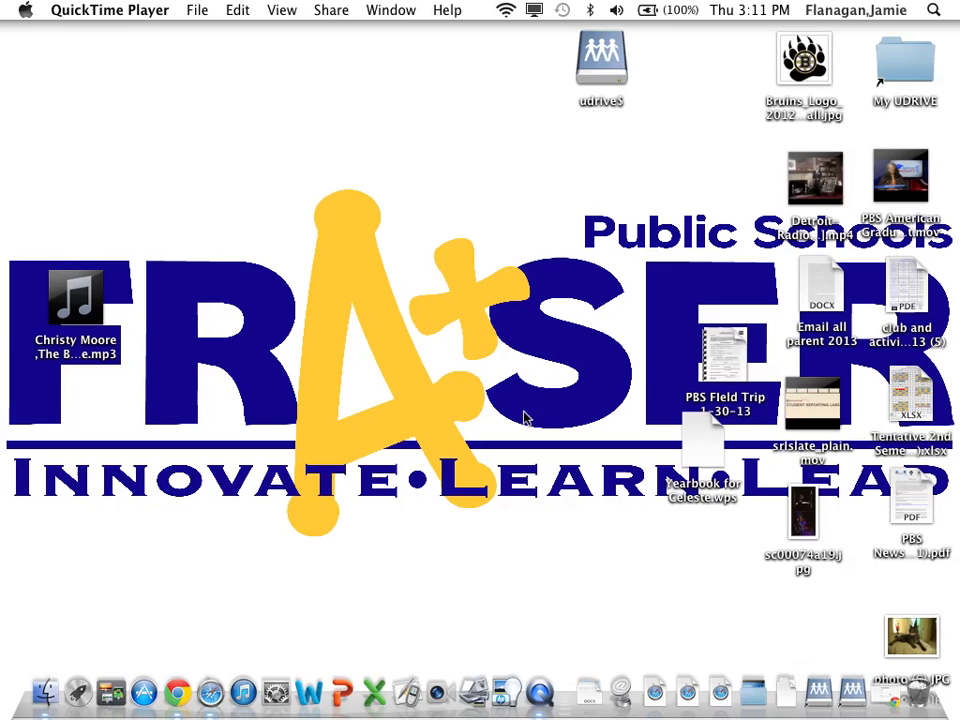
{"action": "mouse_move", "coordinate": [144, 692]}
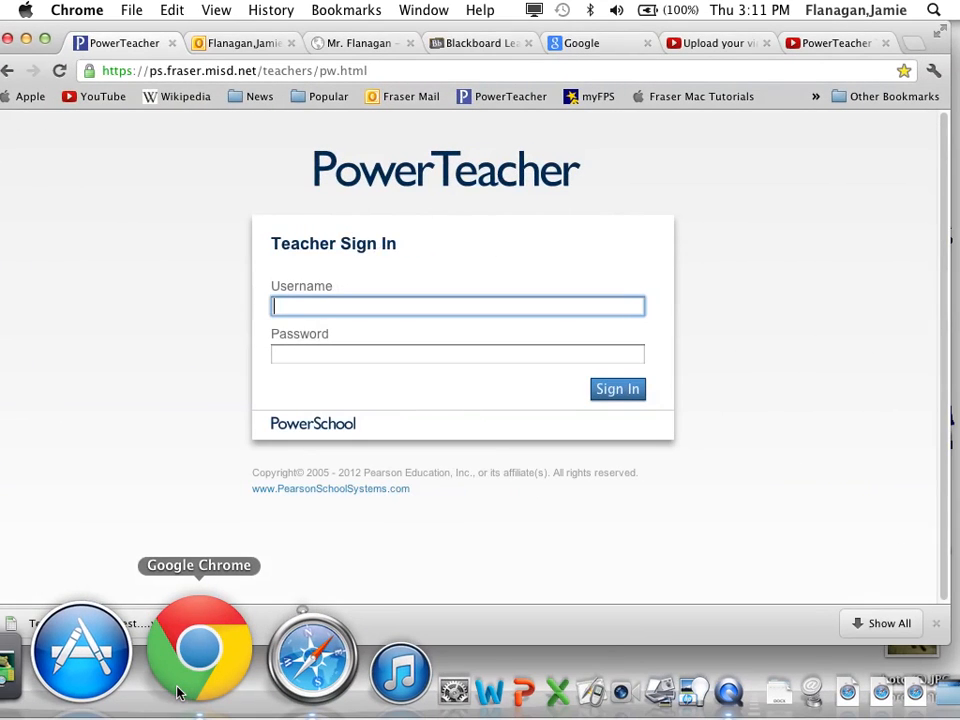
- Sign in with the saved 'jf' username and open the CR English 10B seating chart
{"action": "type", "text": "jf"}
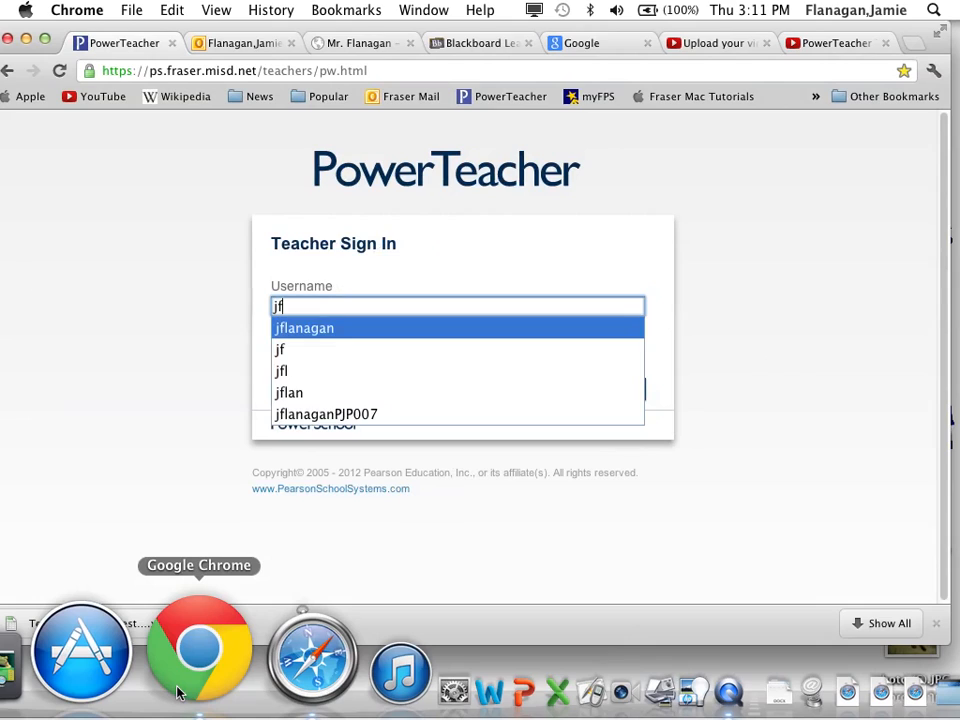
{"action": "left_click", "coordinate": [304, 328]}
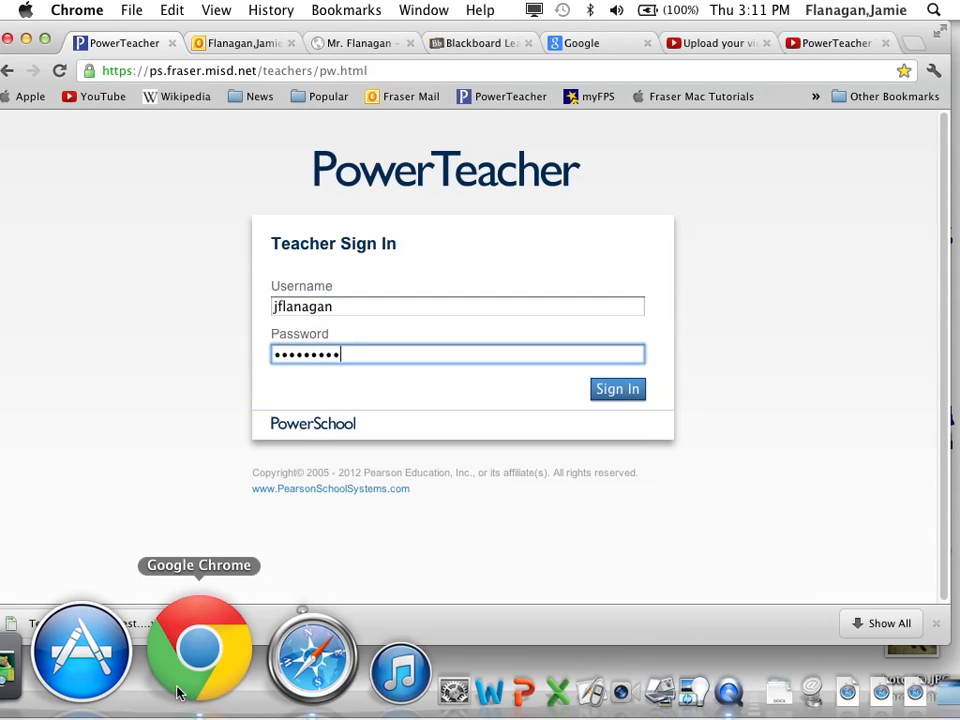
{"action": "left_click", "coordinate": [616, 388]}
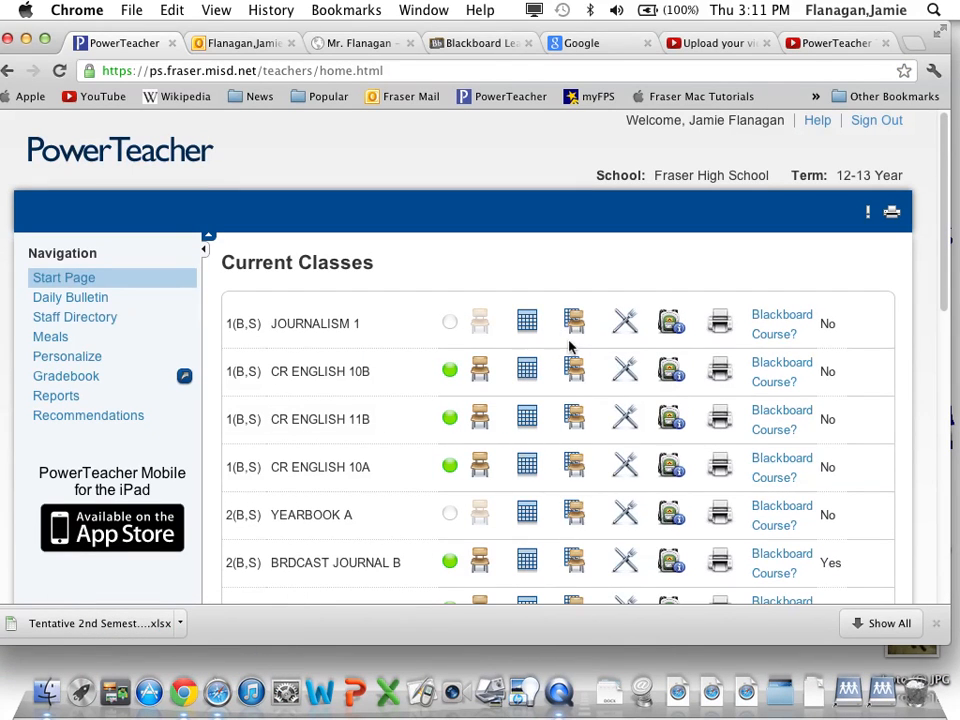
{"action": "mouse_move", "coordinate": [476, 330]}
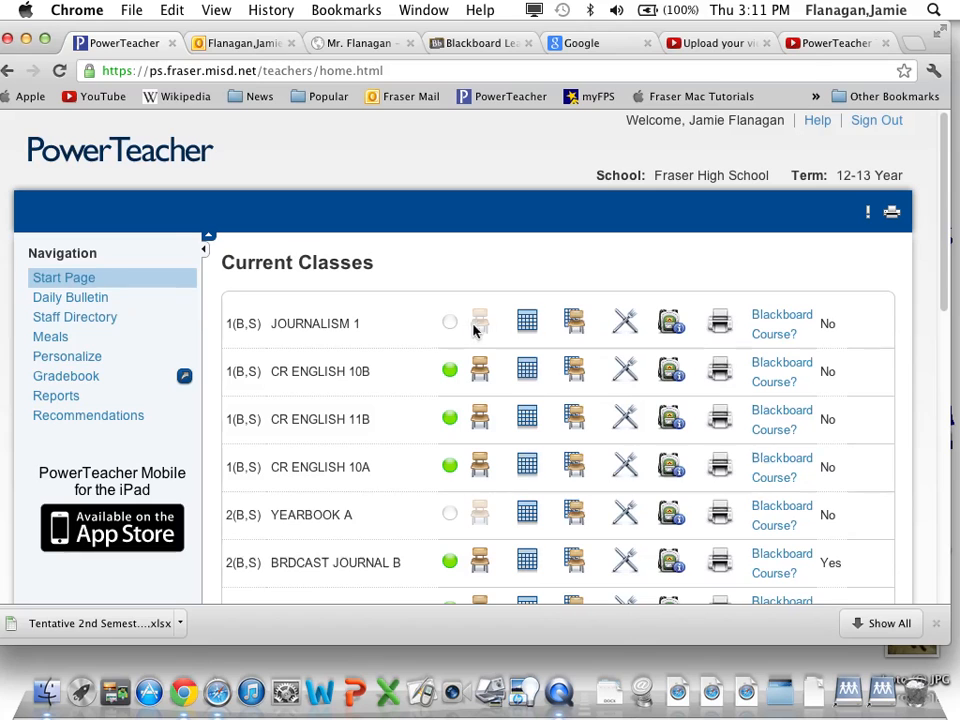
{"action": "left_click", "coordinate": [572, 370]}
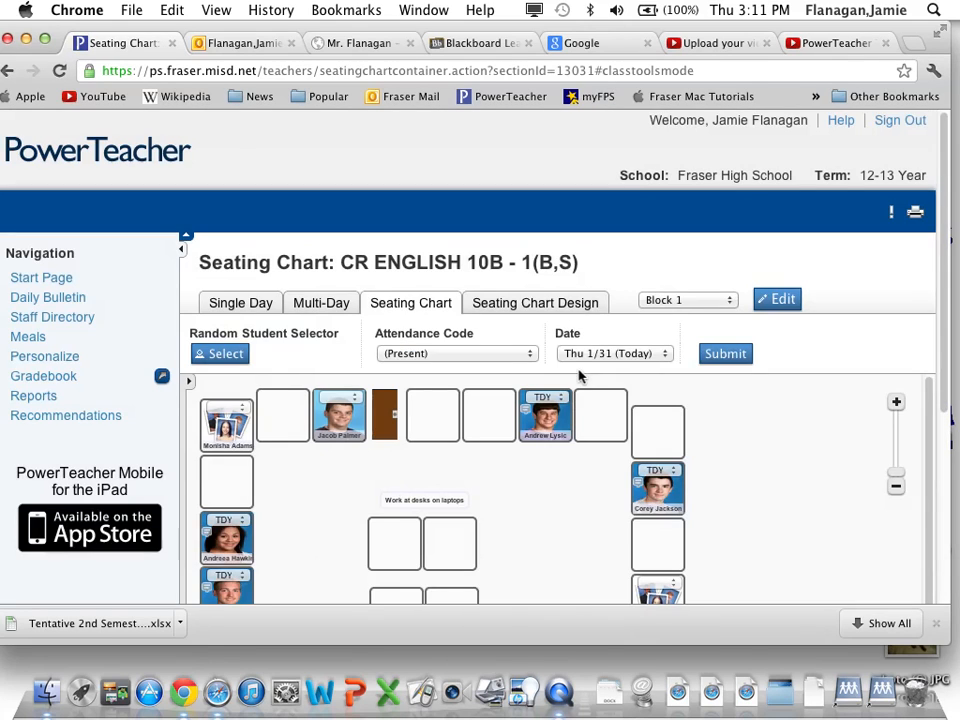
{"action": "mouse_move", "coordinate": [770, 504]}
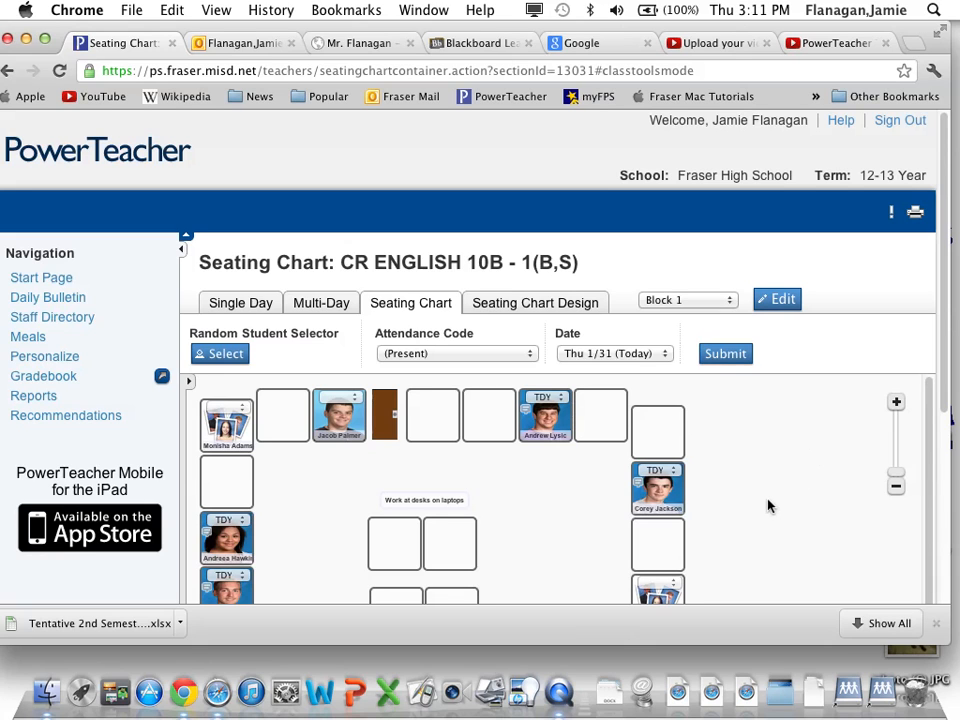
{"action": "scroll", "scroll_direction": "down", "scroll_amount": 3}
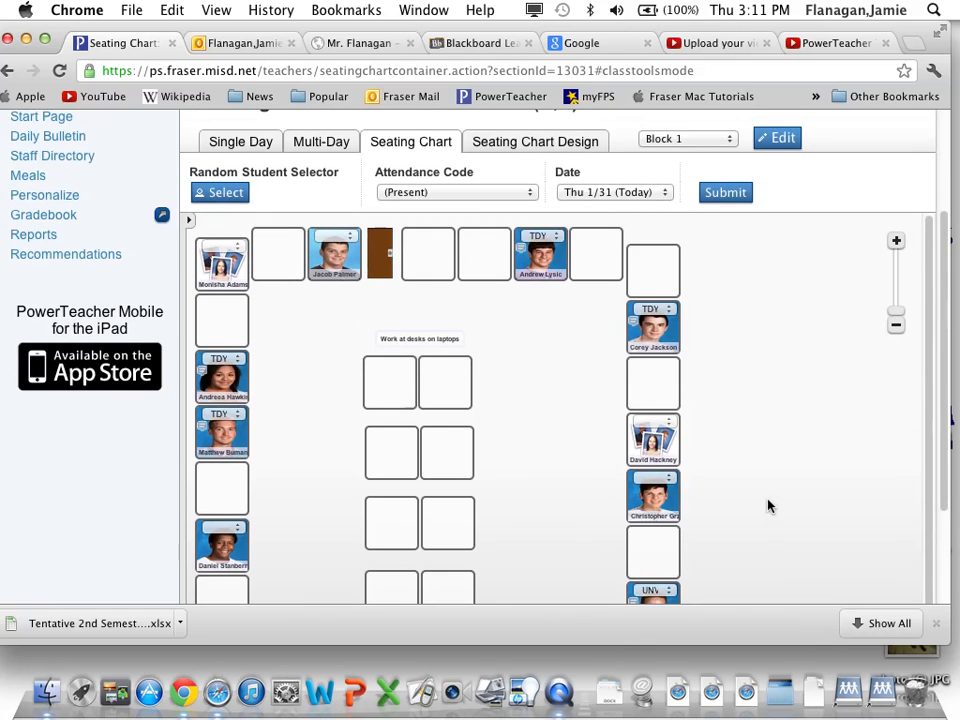
{"action": "scroll", "scroll_direction": "down", "scroll_amount": 3}
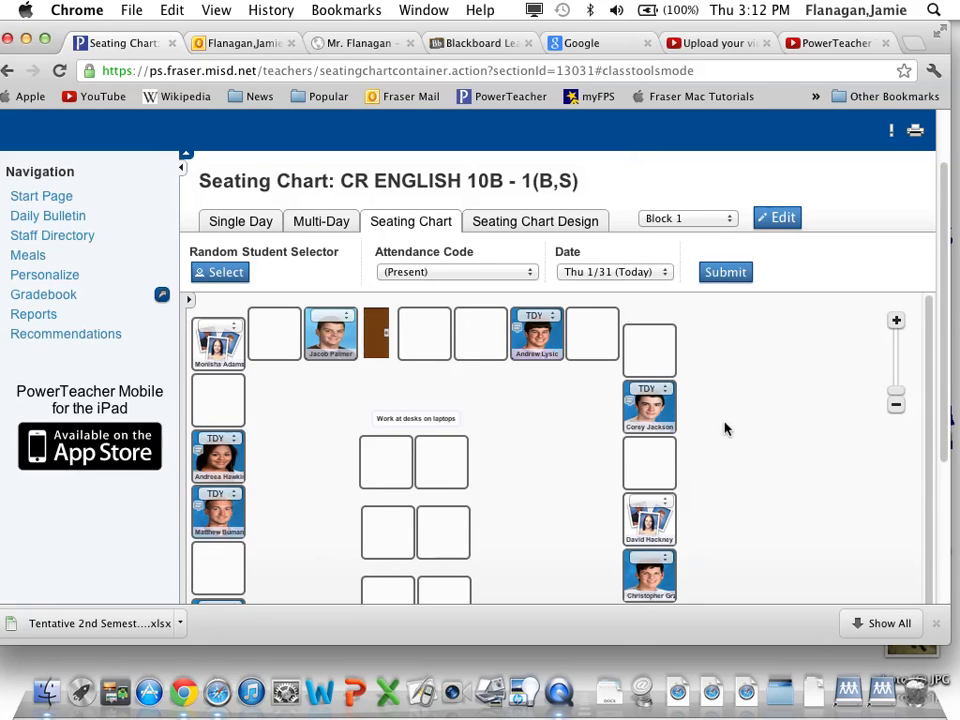
- Start printing the seating chart page from the right-click Print… option
{"action": "right_click", "coordinate": [724, 430]}
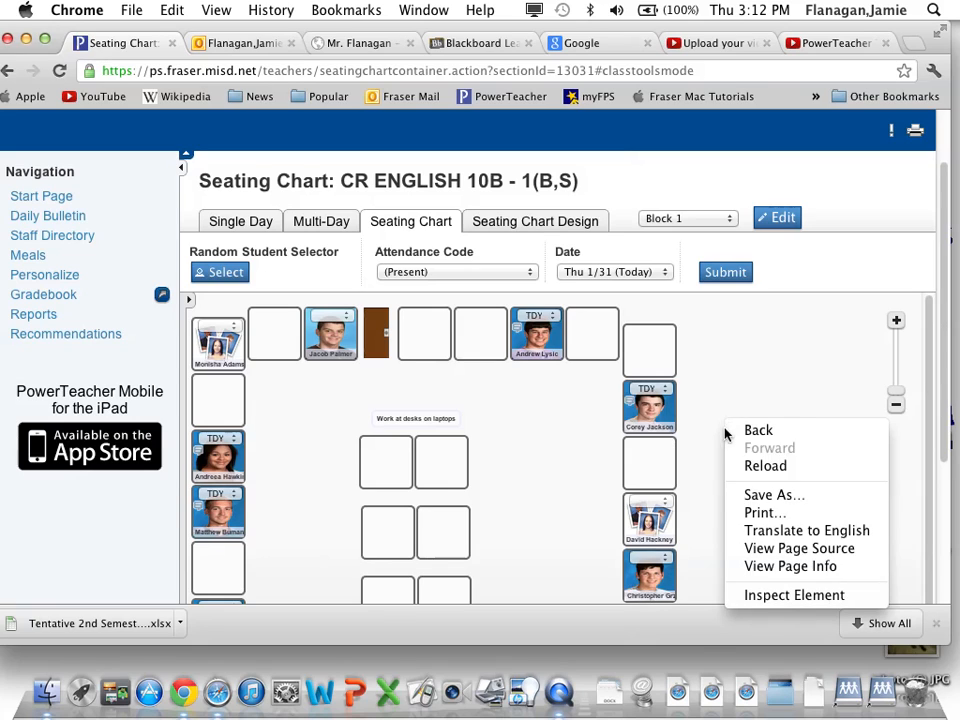
{"action": "mouse_move", "coordinate": [764, 512]}
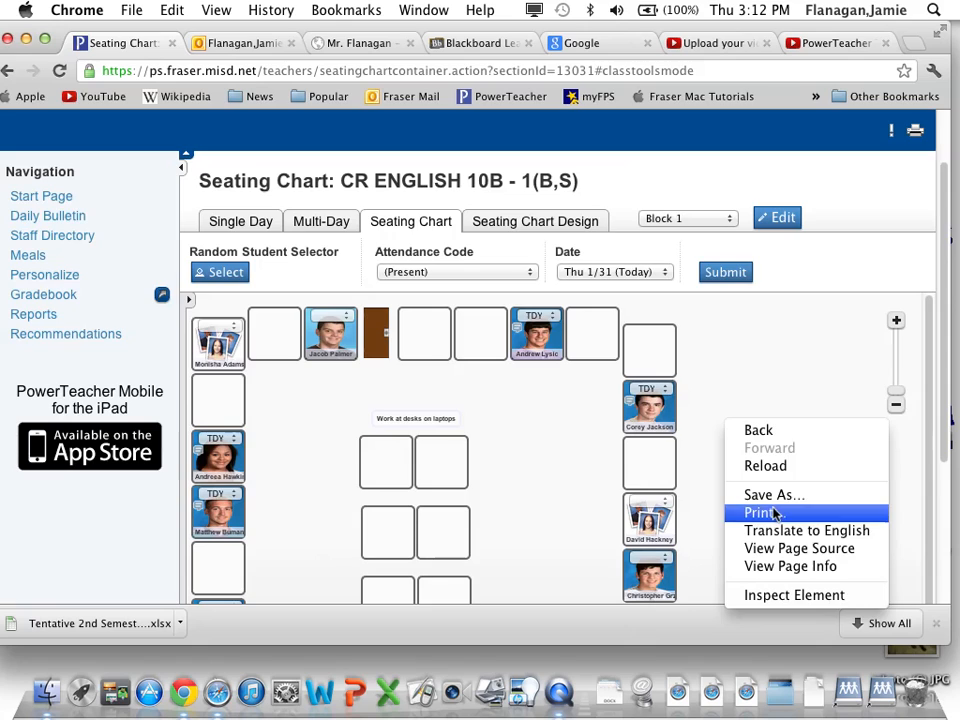
{"action": "left_click", "coordinate": [762, 512]}
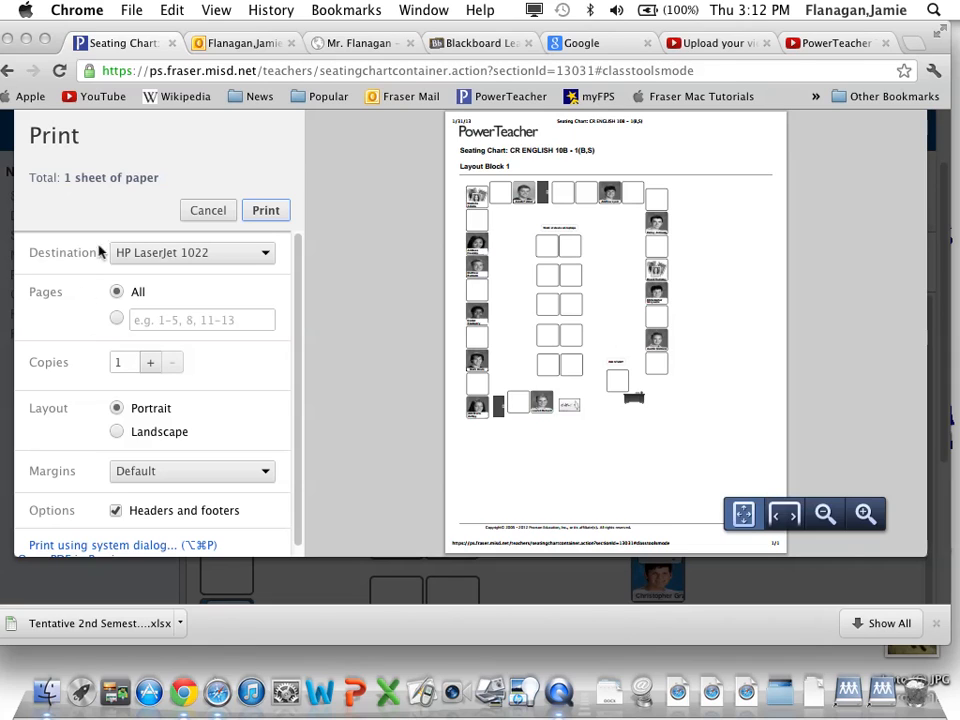
{"action": "mouse_move", "coordinate": [362, 572]}
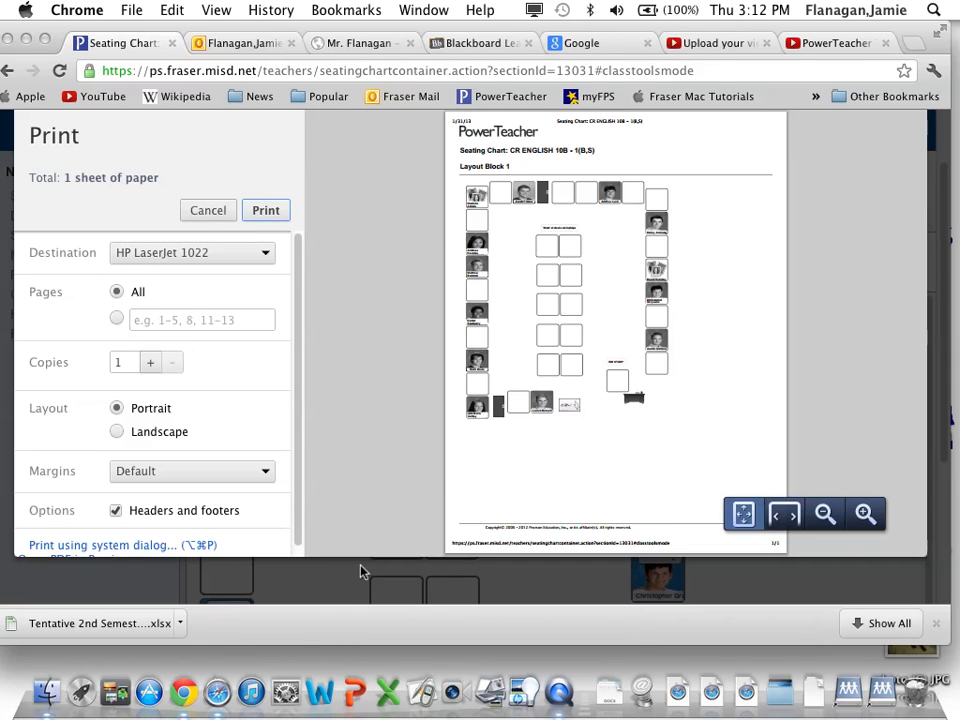
{"action": "mouse_move", "coordinate": [356, 566]}
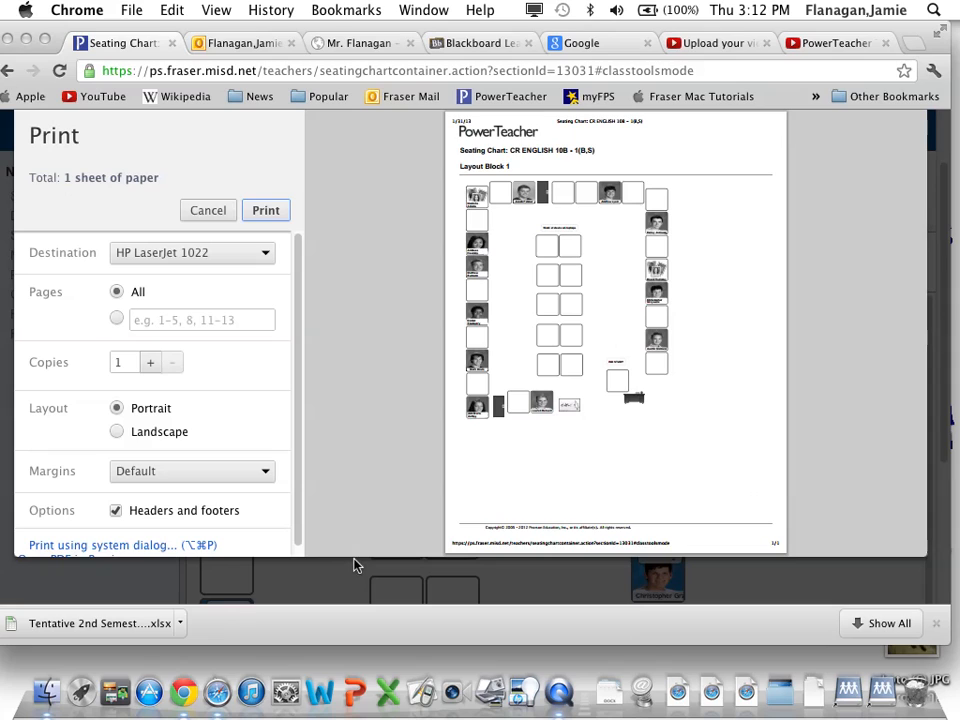
{"action": "mouse_move", "coordinate": [378, 560]}
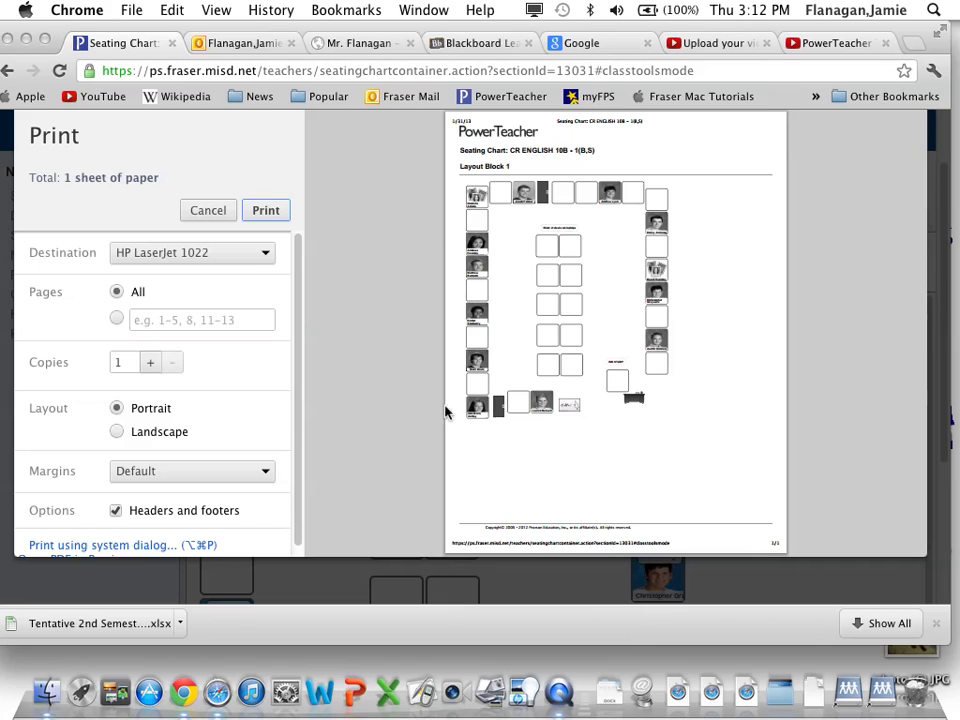
{"action": "mouse_move", "coordinate": [156, 536]}
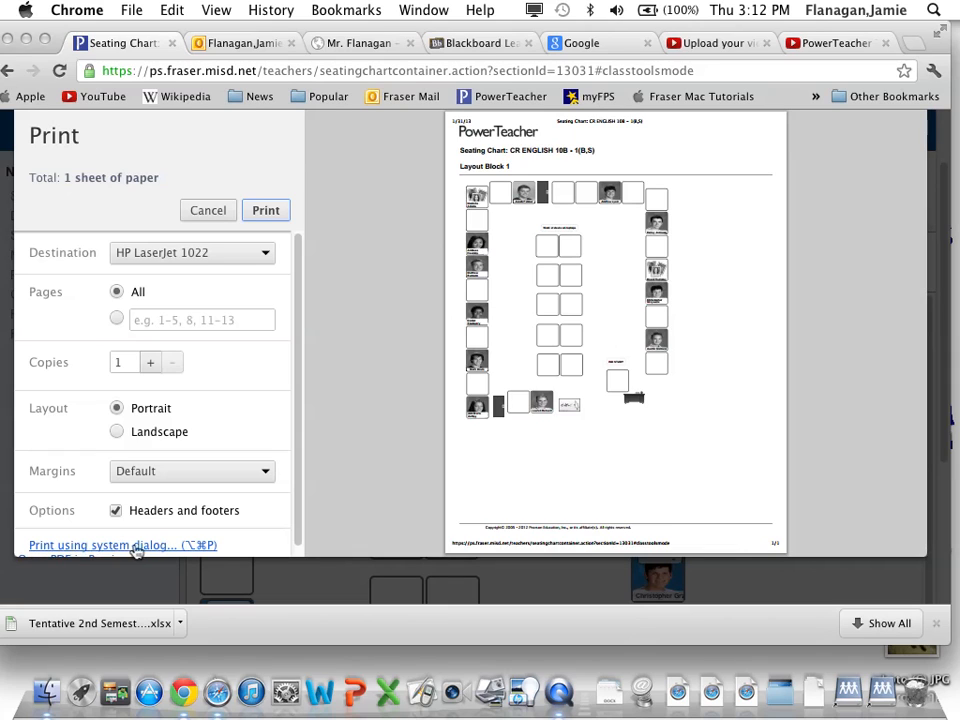
{"action": "mouse_move", "coordinate": [56, 560]}
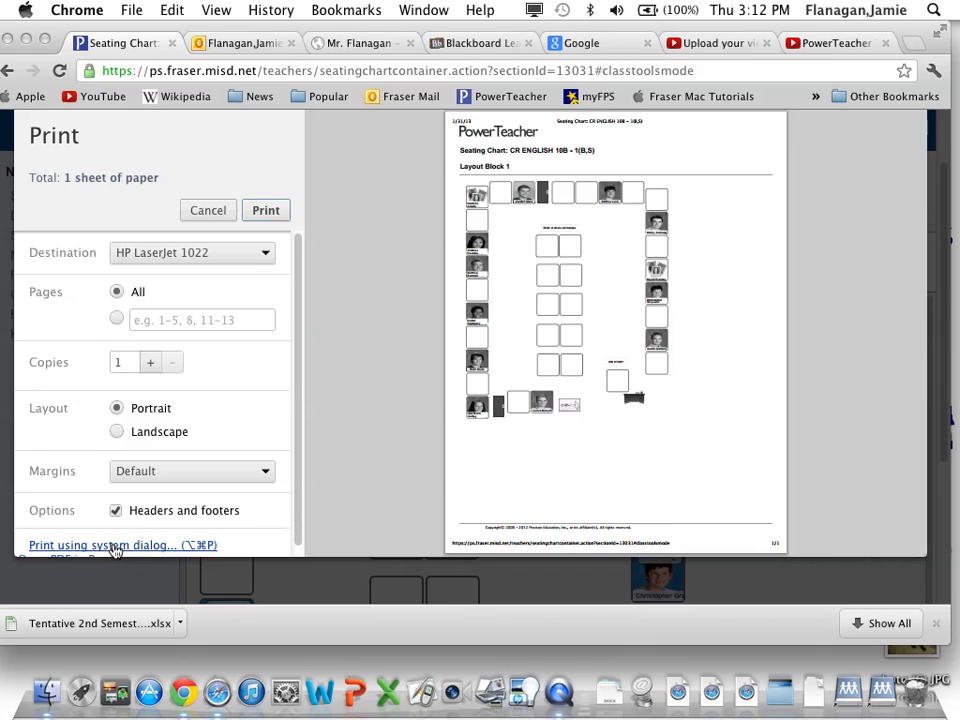
- Switch to the Mac system print dialog and set the scale to 175%
{"action": "left_click", "coordinate": [116, 544]}
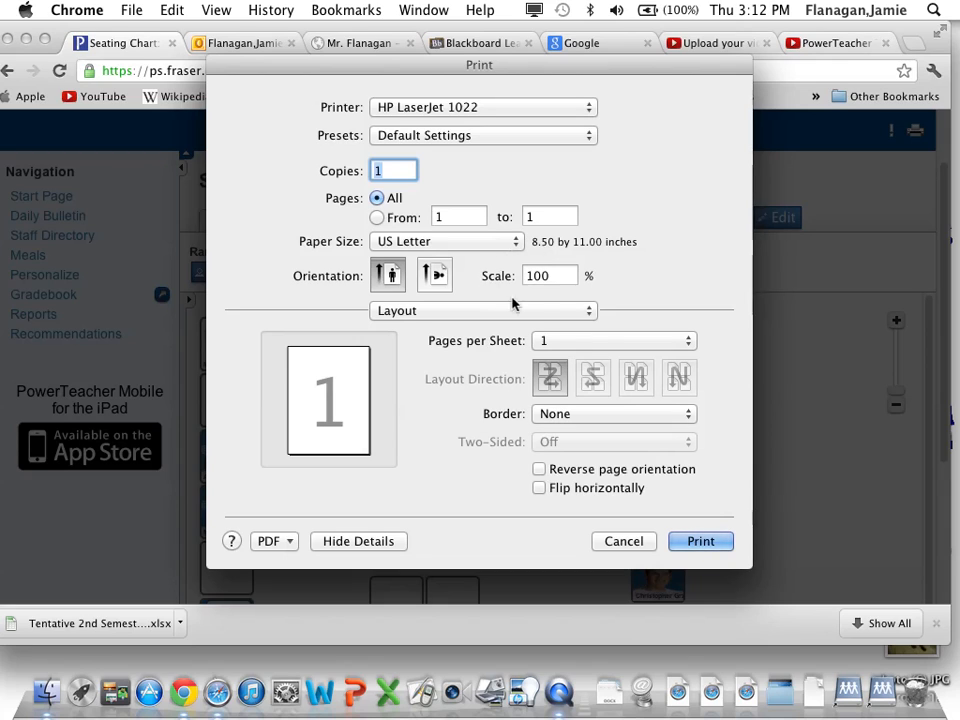
{"action": "mouse_move", "coordinate": [584, 296]}
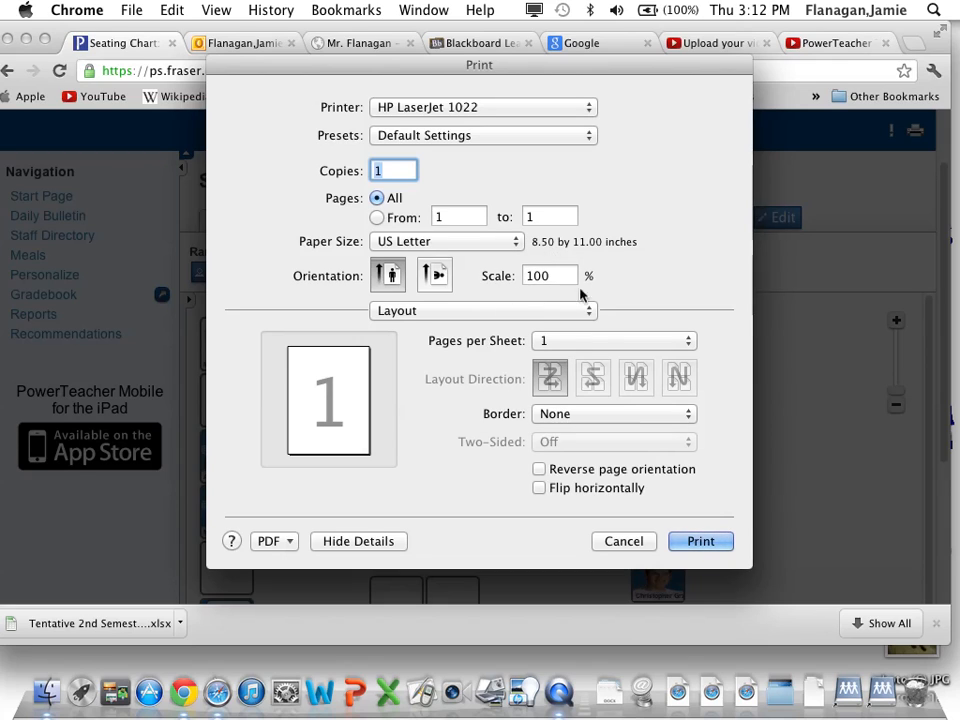
{"action": "left_click", "coordinate": [548, 276]}
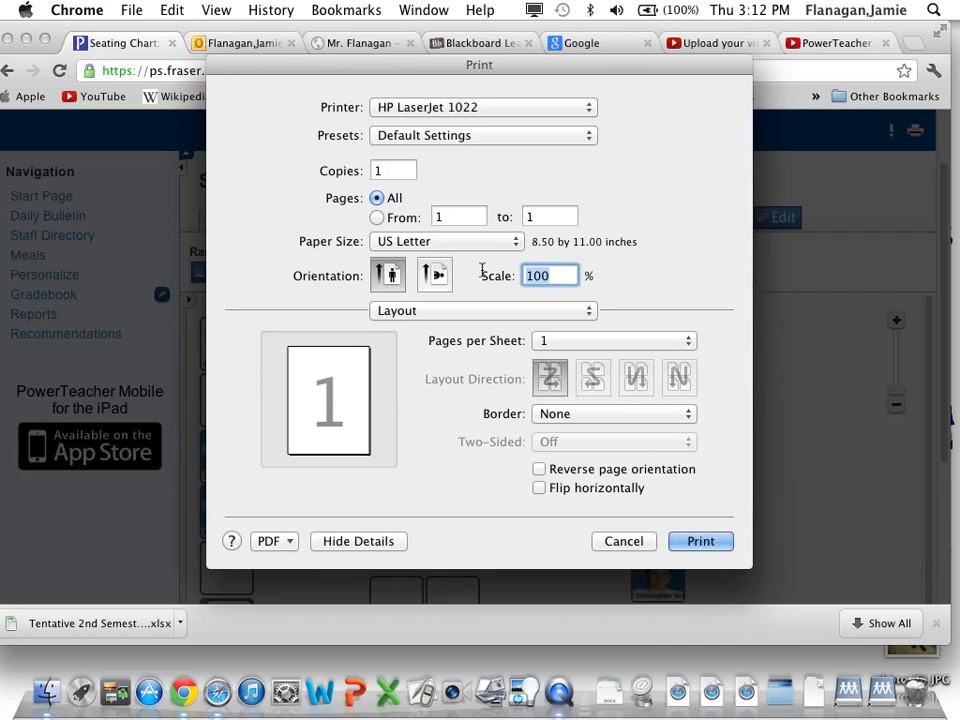
{"action": "type", "text": "175"}
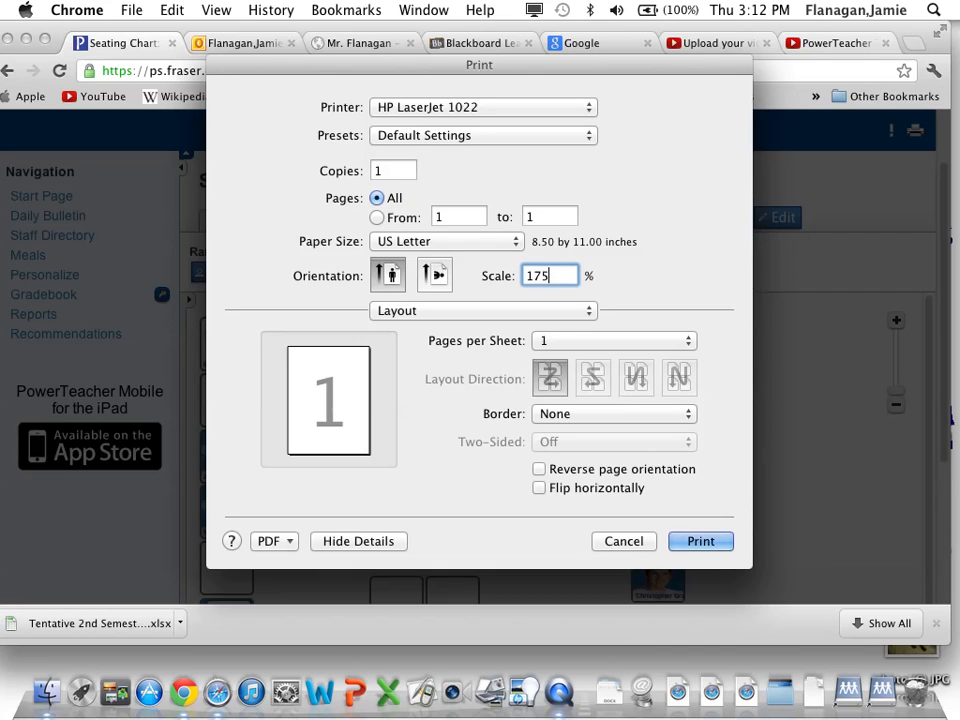
{"action": "mouse_move", "coordinate": [678, 256]}
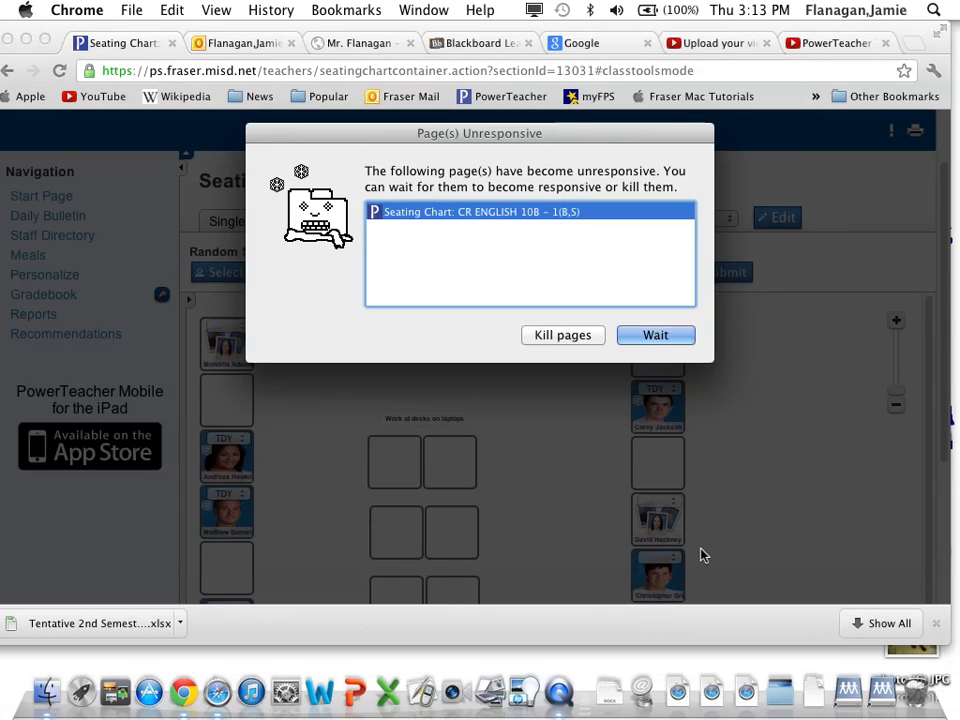
- Choose Wait on the unresponsive-page warning so the seating chart keeps running
{"action": "left_click", "coordinate": [656, 334]}
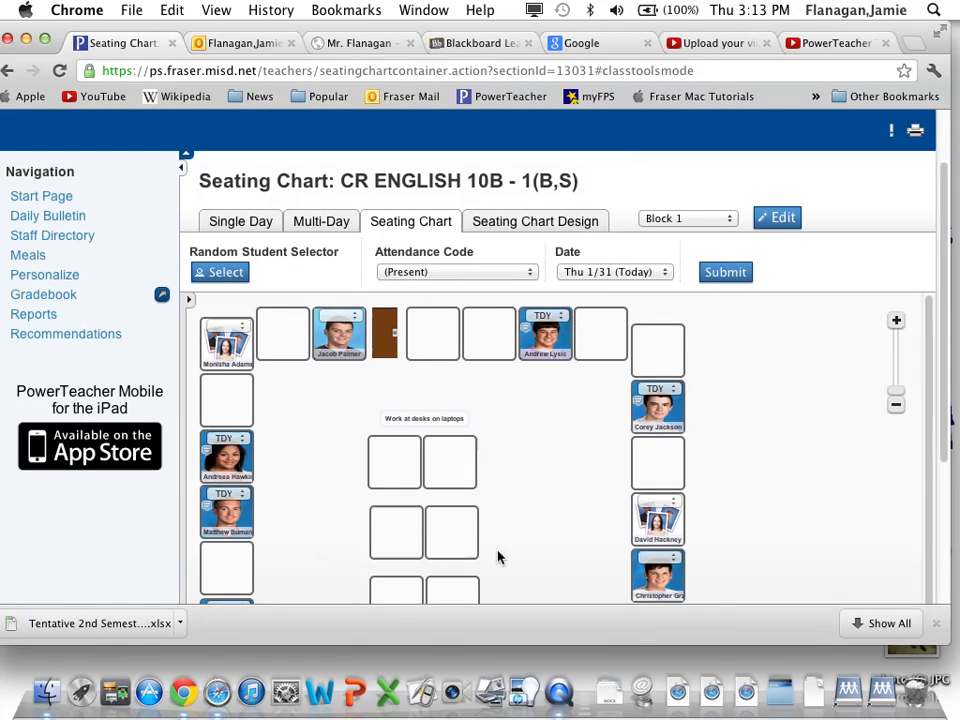
{"action": "mouse_move", "coordinate": [604, 308]}
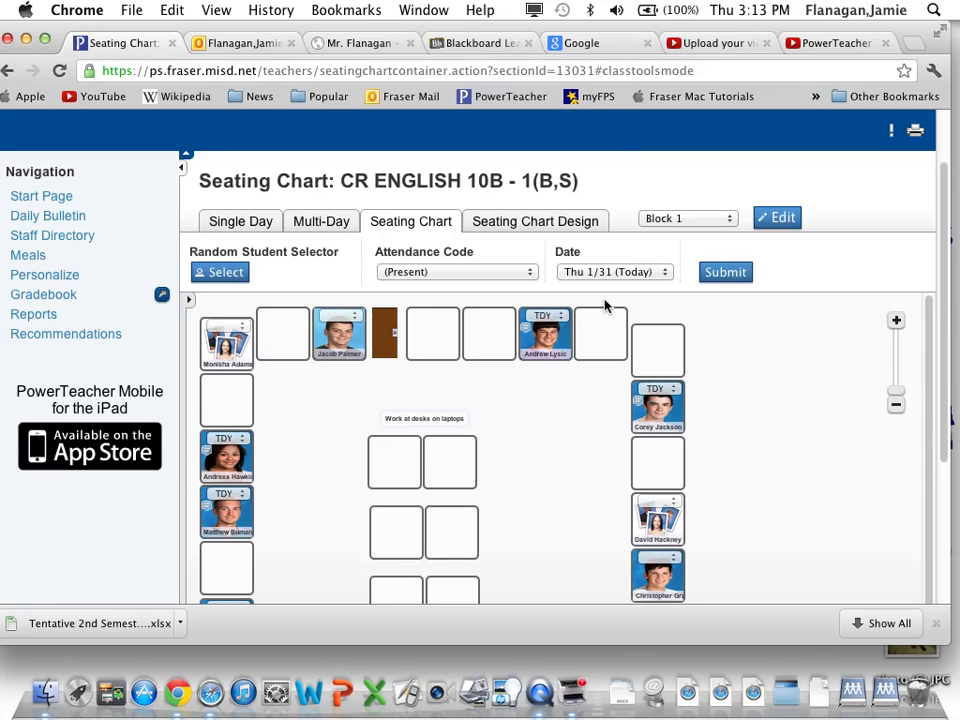
{"action": "mouse_move", "coordinate": [532, 486]}
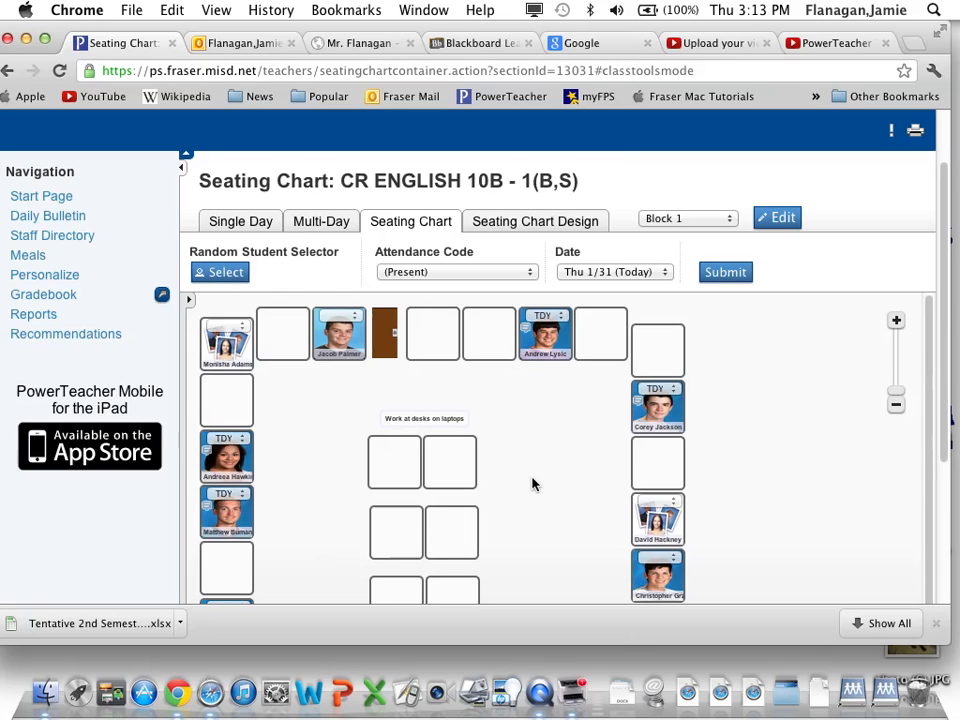